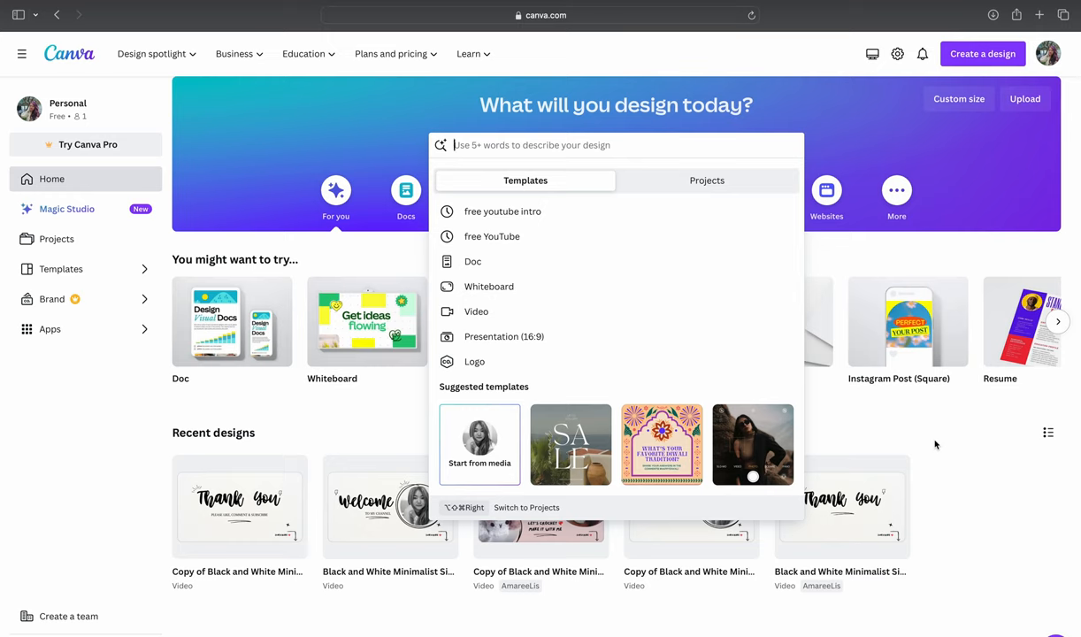
Search Canva's home page for 'free youtube intro templates'.
text(free youtube intro templates)
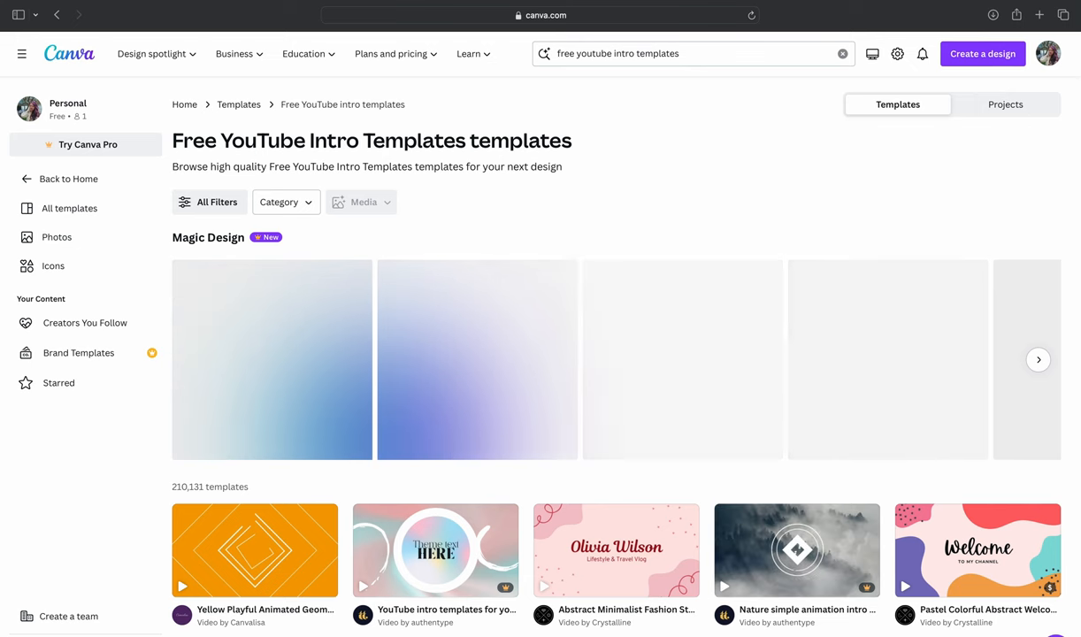
Scroll the results and preview the Black and White Minimalist hand-drawn welcome template.
scroll(down, 3)
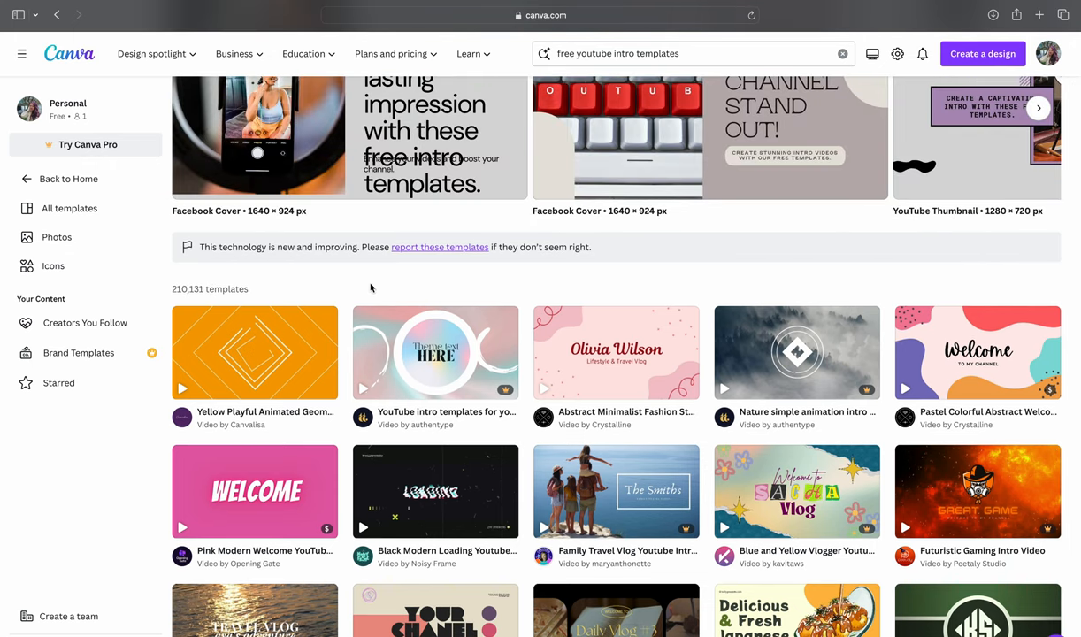
scroll(down, 3)
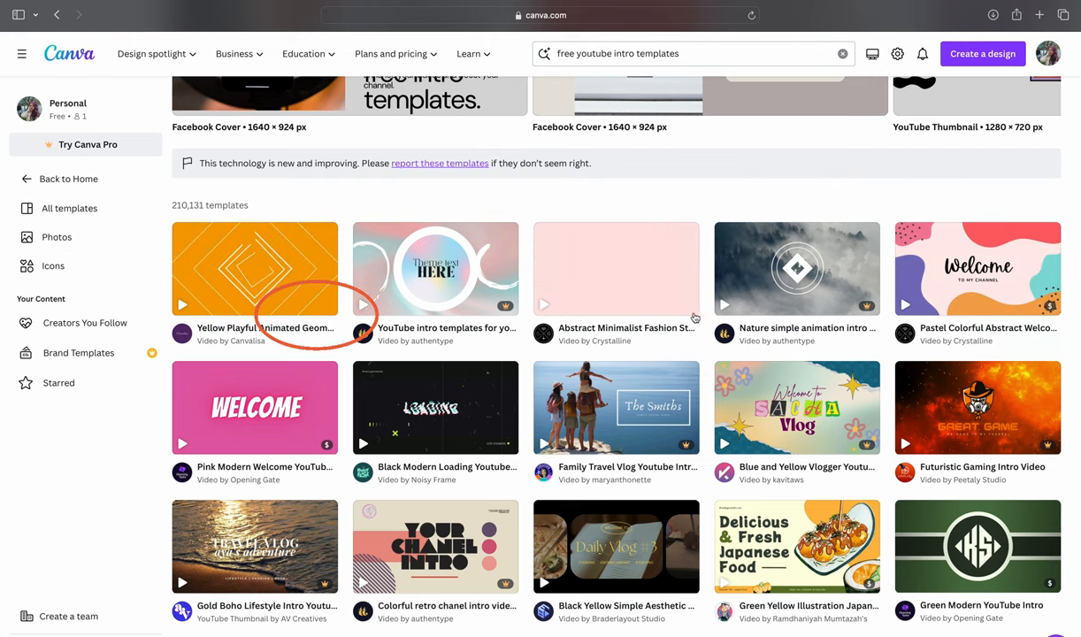
scroll(down, 3)
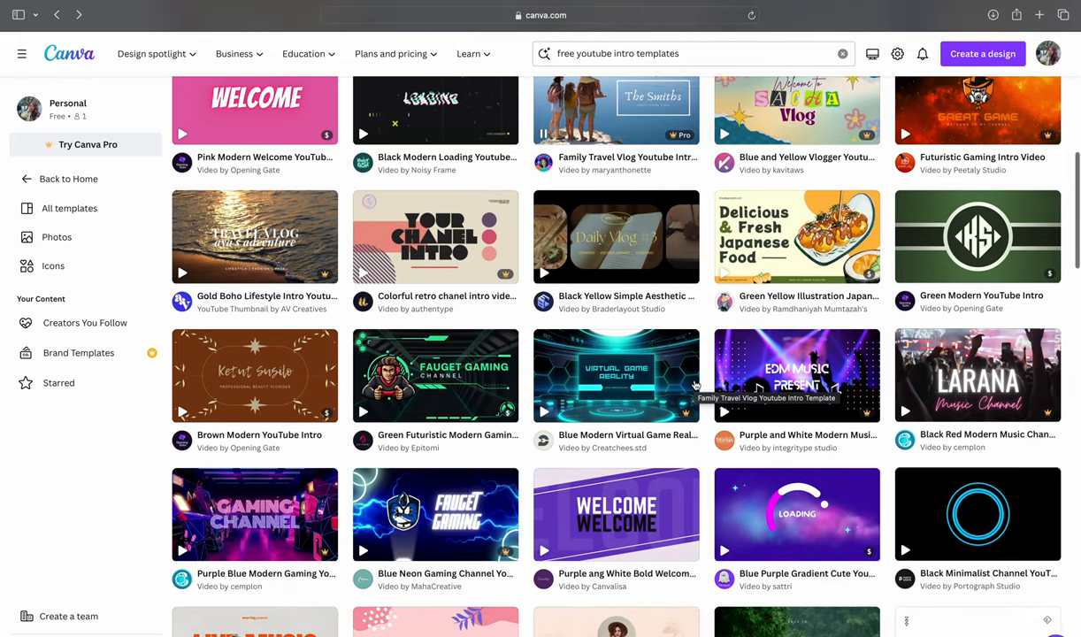
scroll(down, 3)
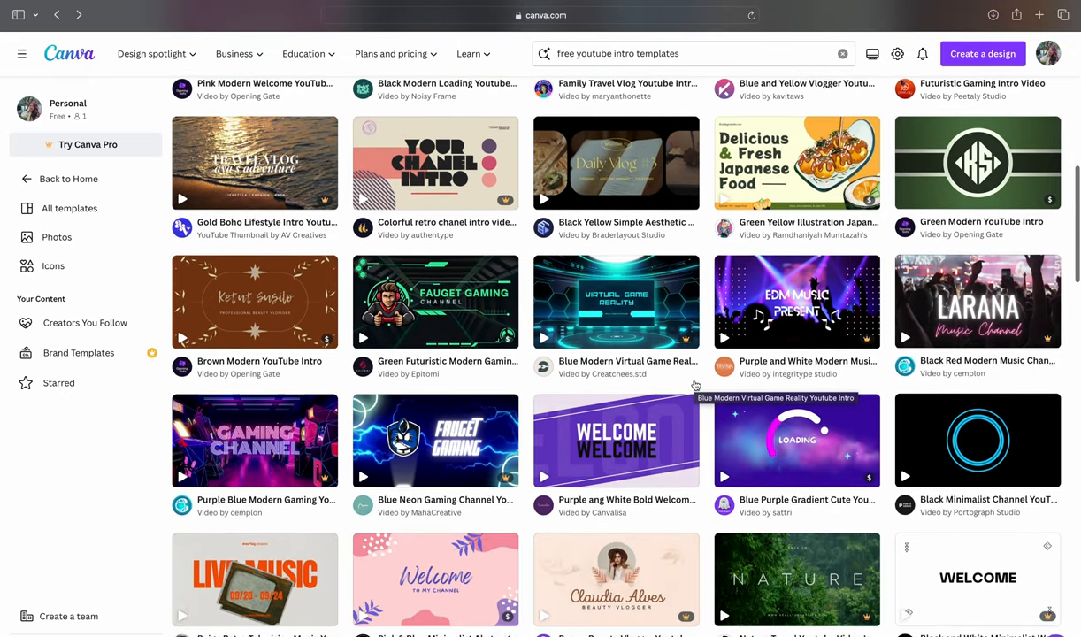
scroll(down, 3)
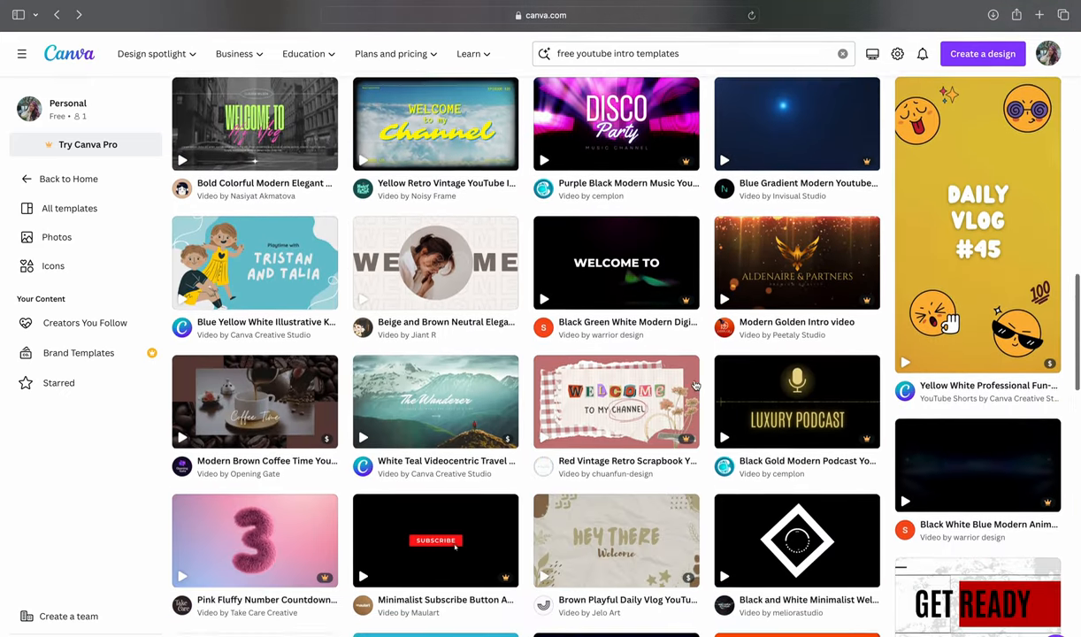
scroll(down, 3)
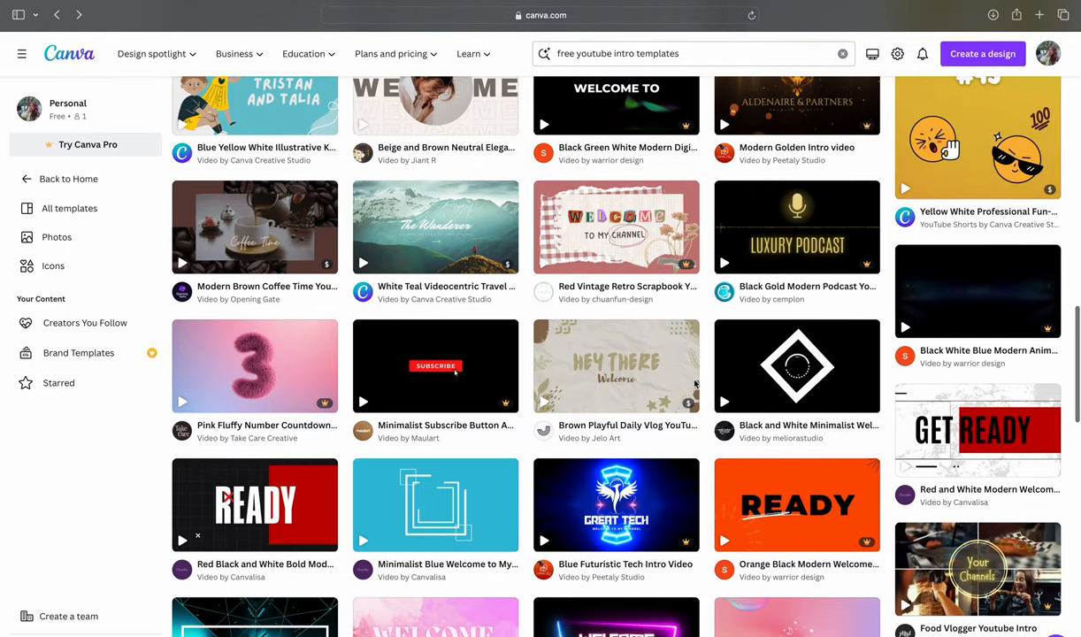
scroll(down, 3)
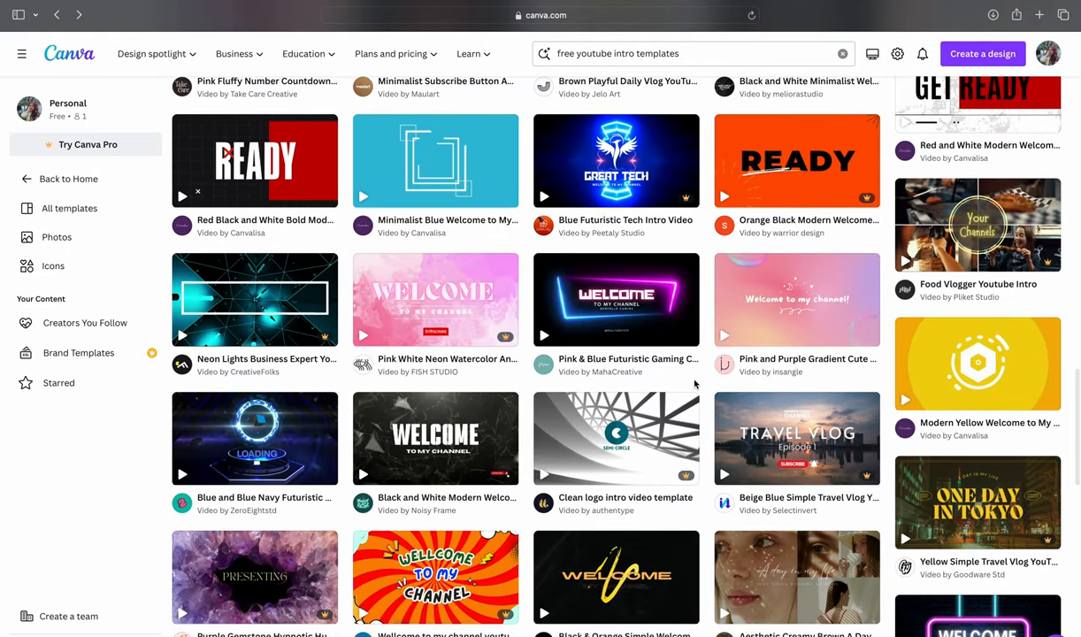
scroll(down, 3)
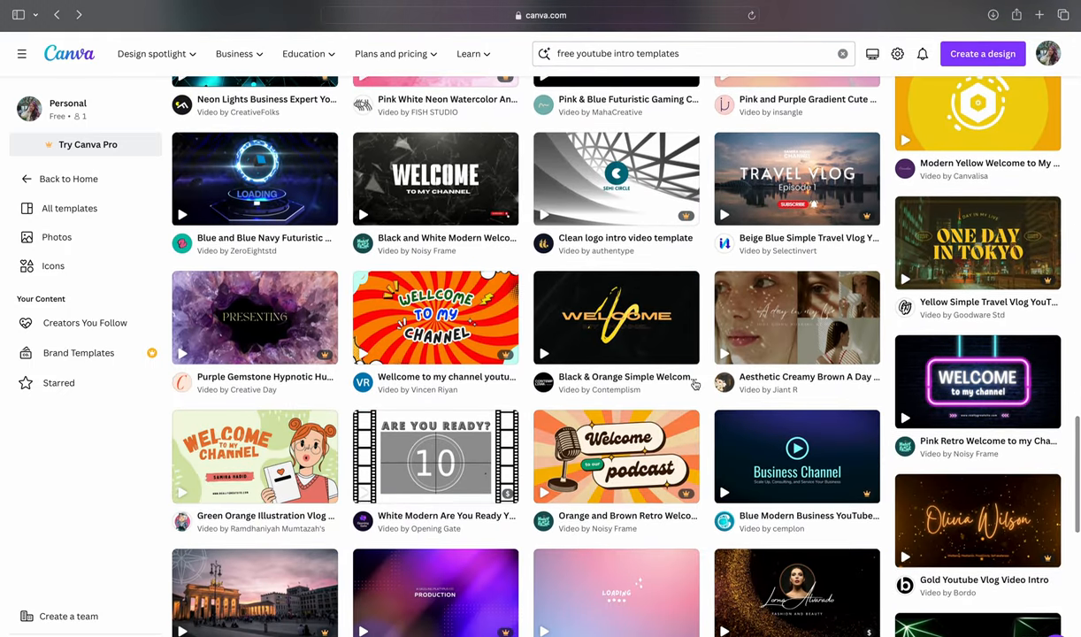
scroll(down, 3)
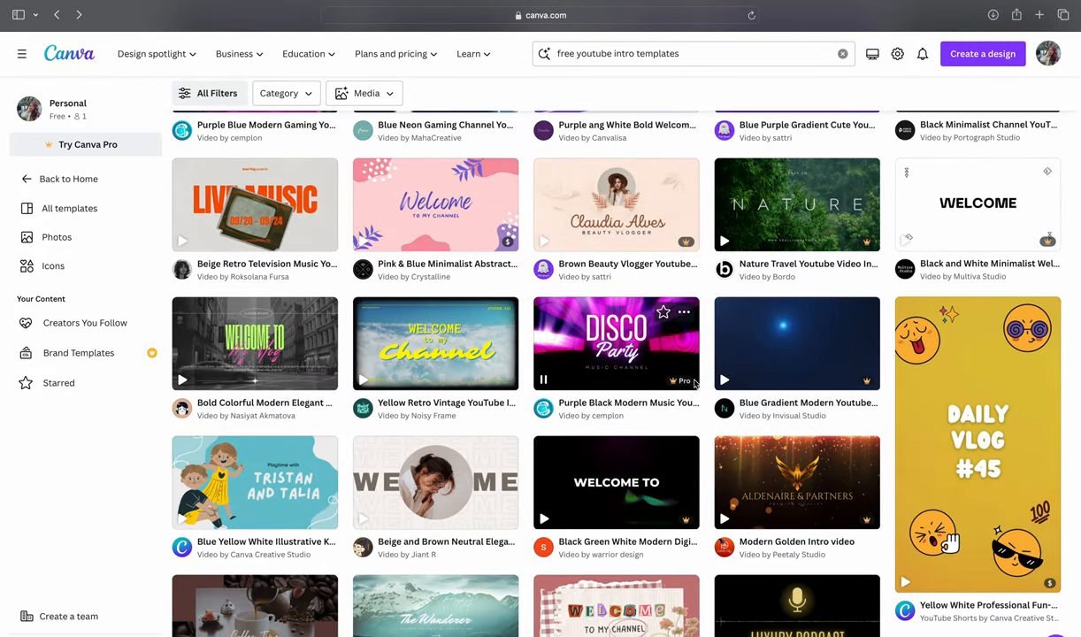
click(977, 205)
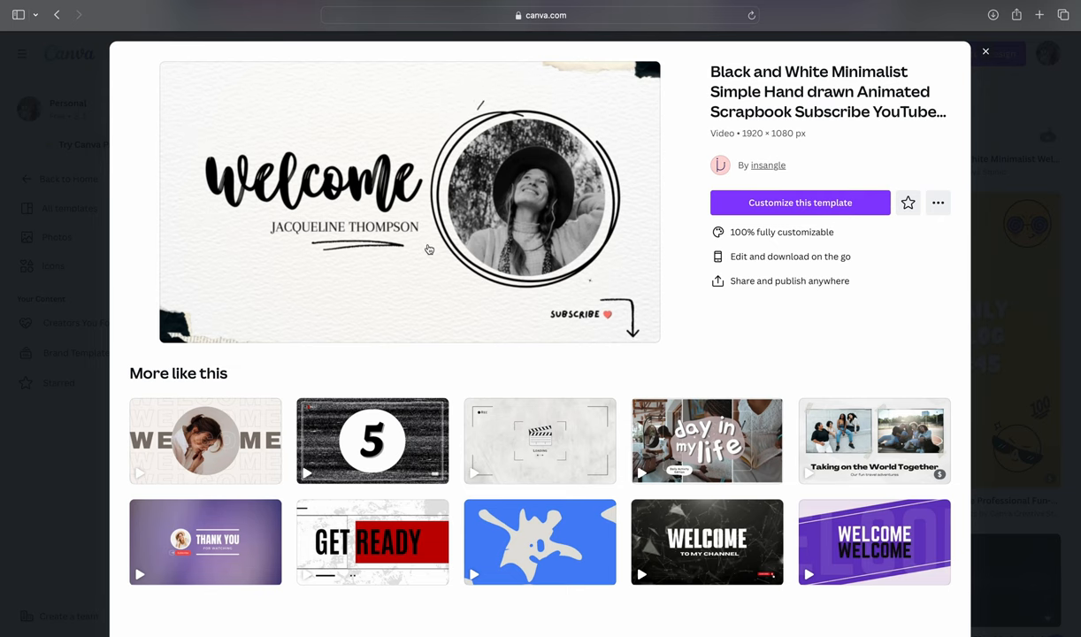
Customize the welcome template, signing in to Canva when prompted.
click(800, 202)
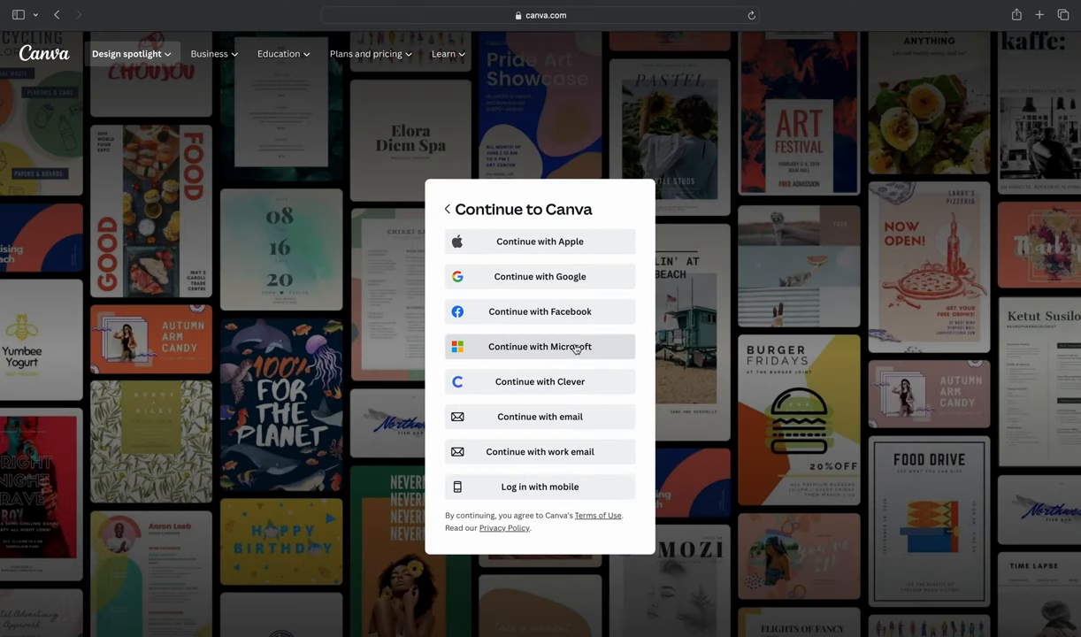
click(540, 311)
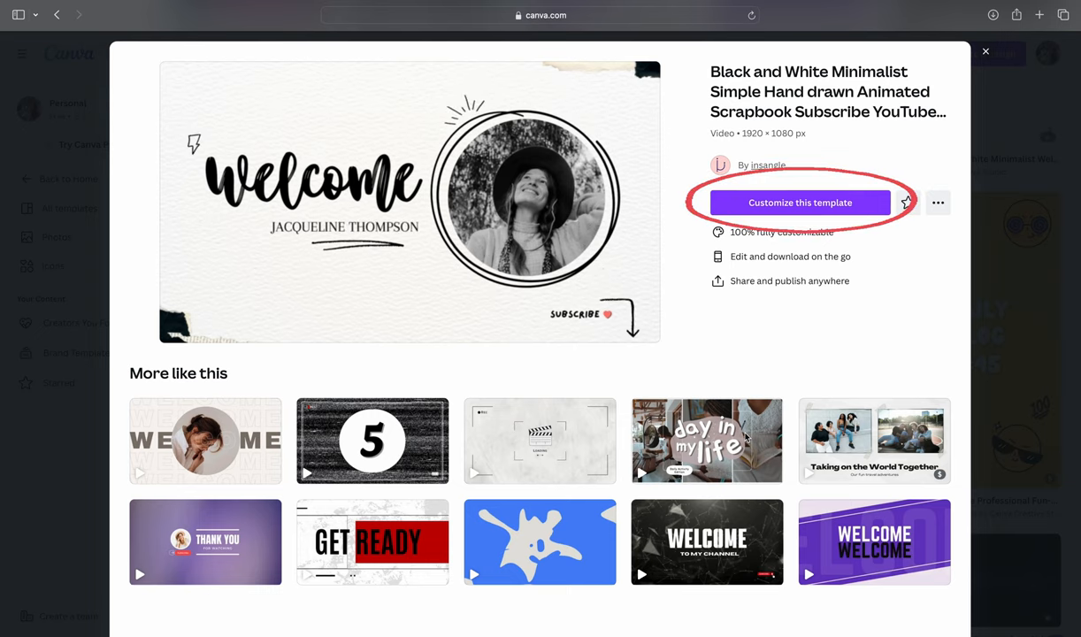
click(798, 203)
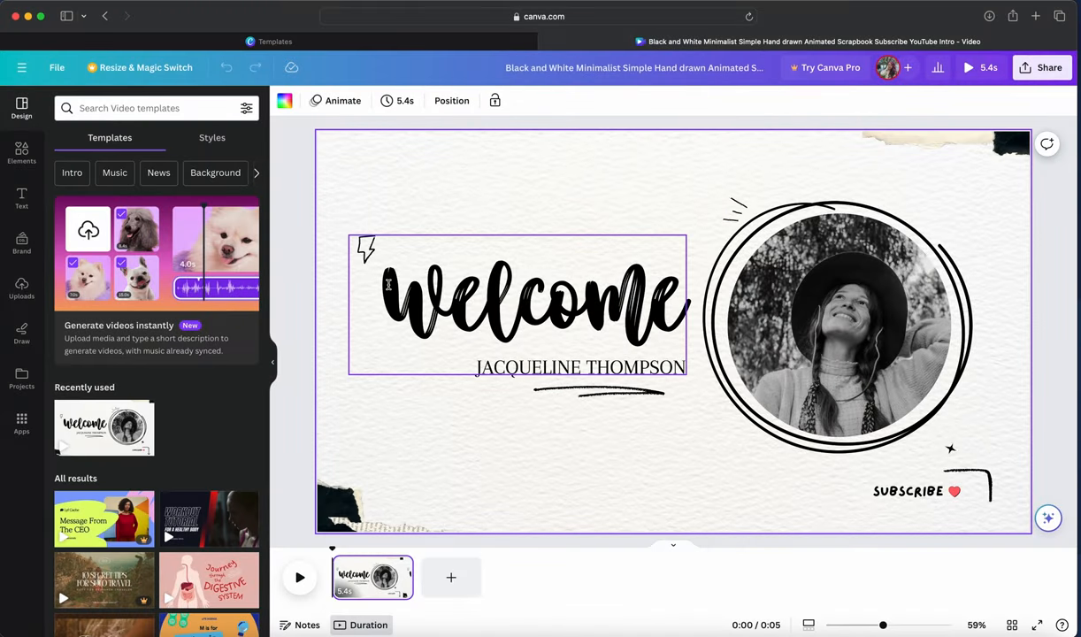
click(836, 332)
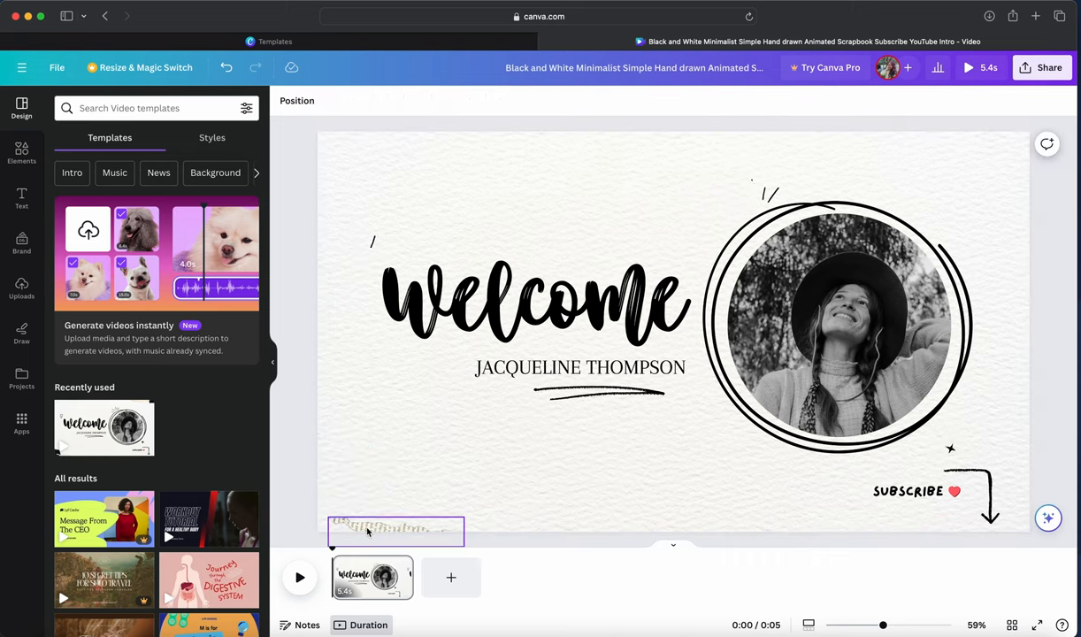
click(395, 531)
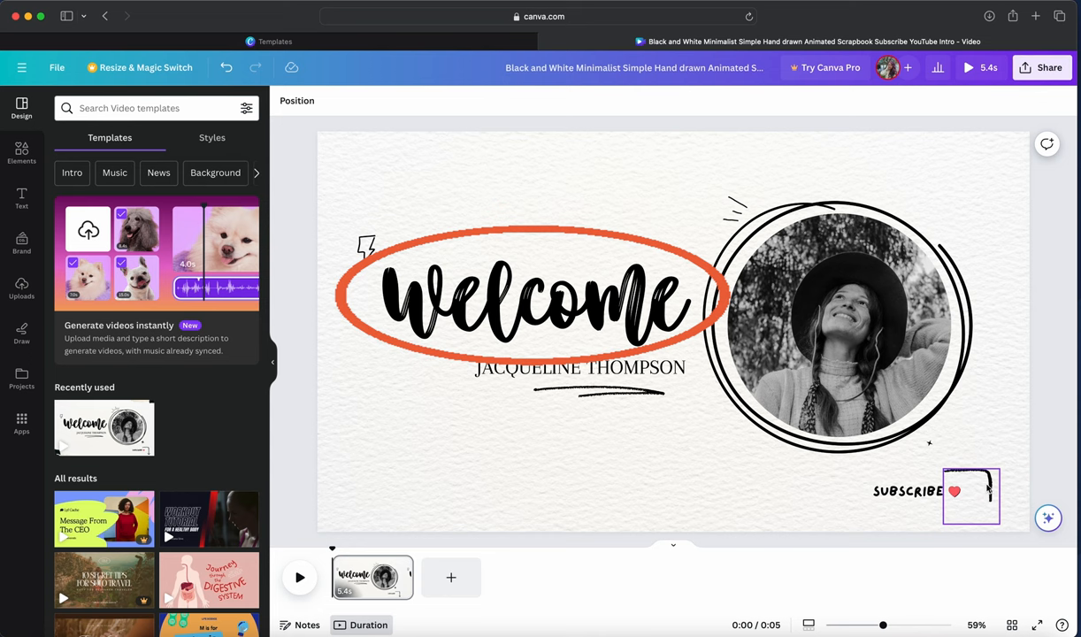
click(522, 305)
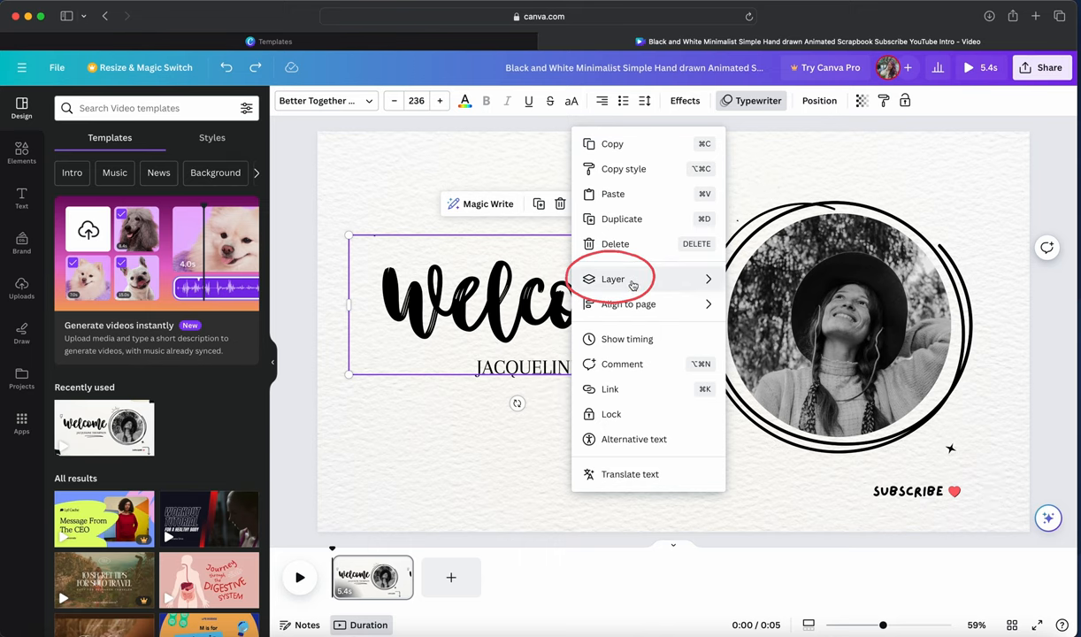
click(613, 279)
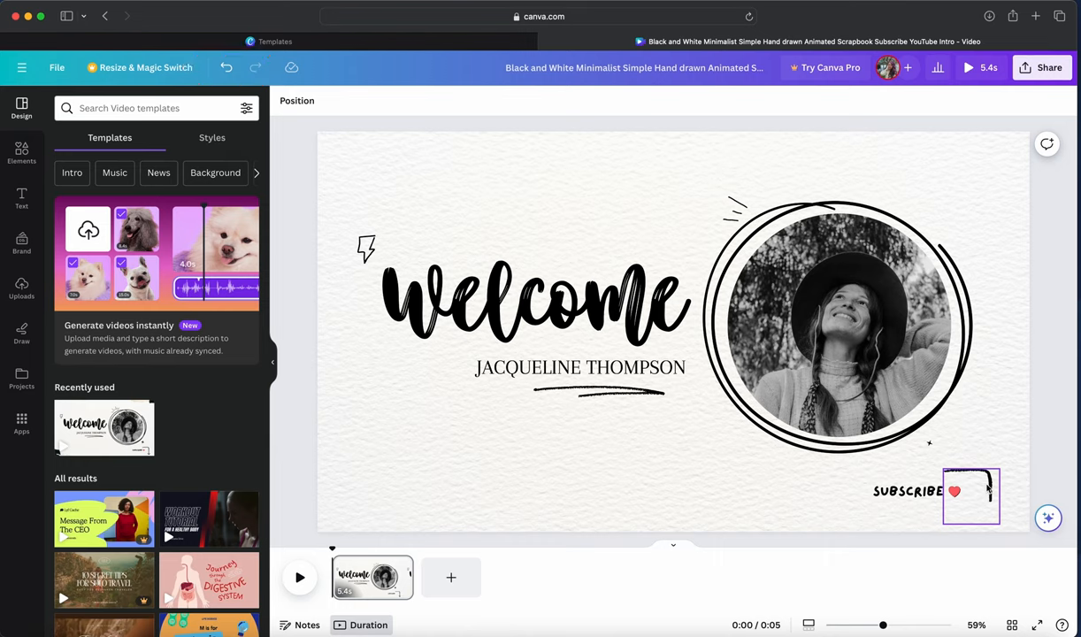
click(579, 367)
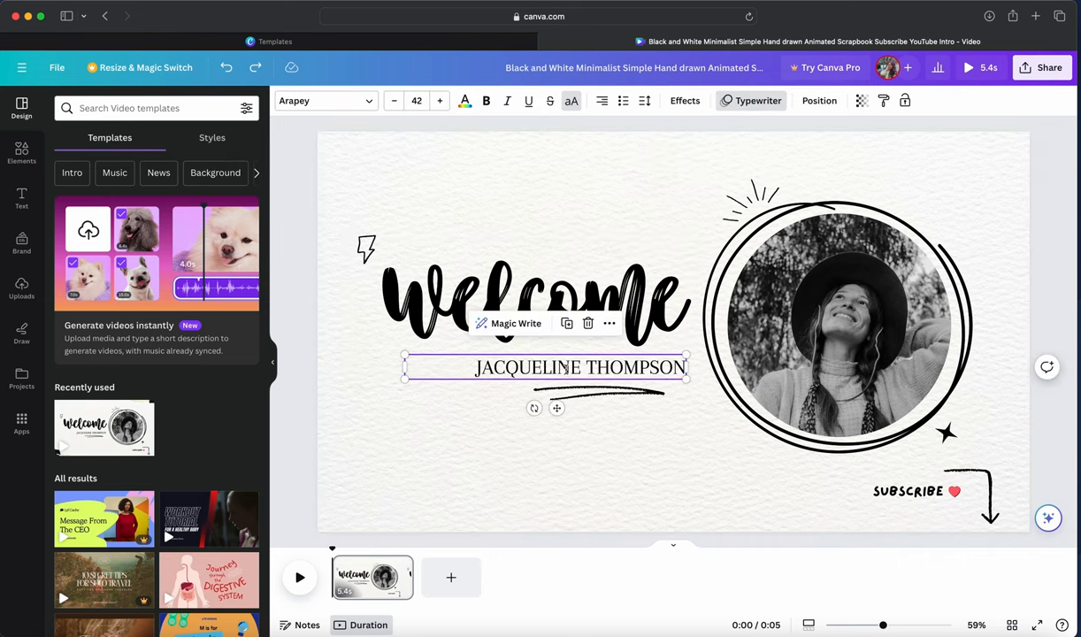
Replace the name line under 'Welcome' with 'TO MY CHANNEL'.
click(836, 327)
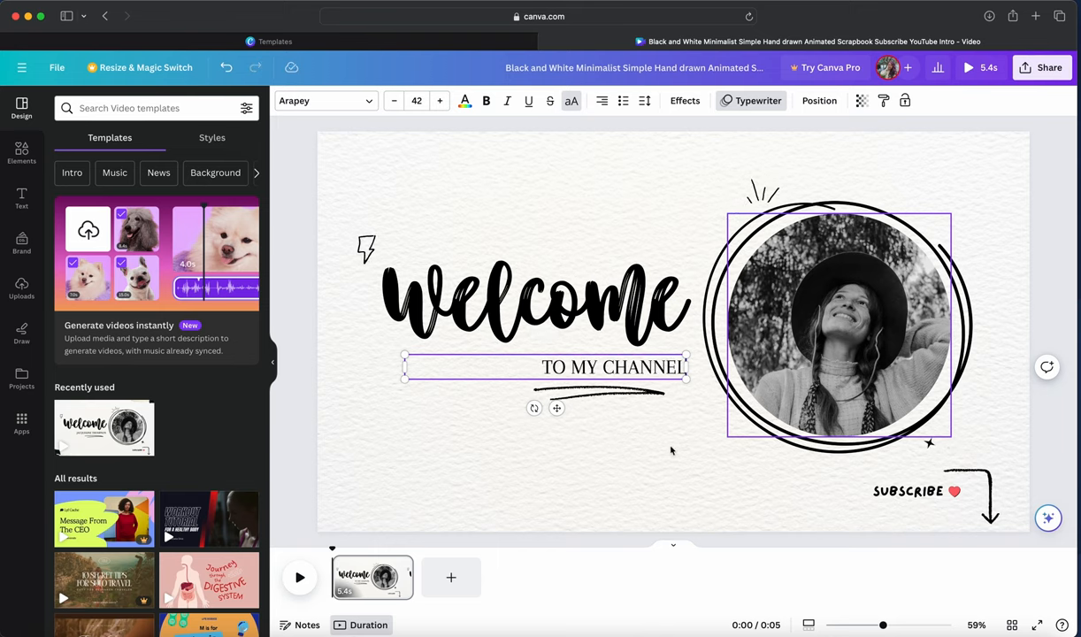
click(836, 327)
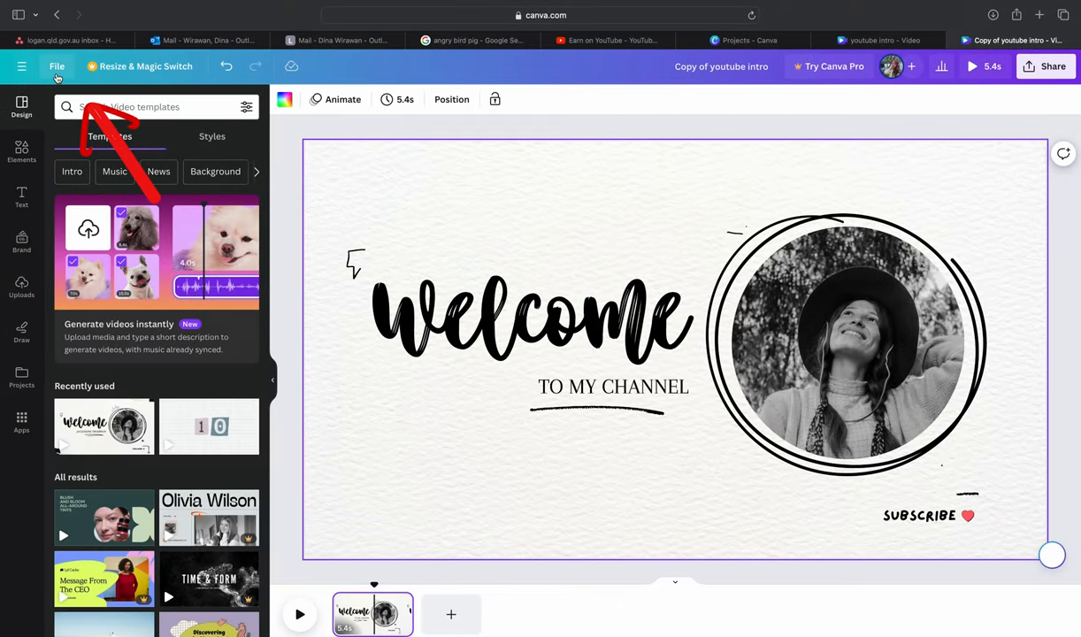
click(56, 67)
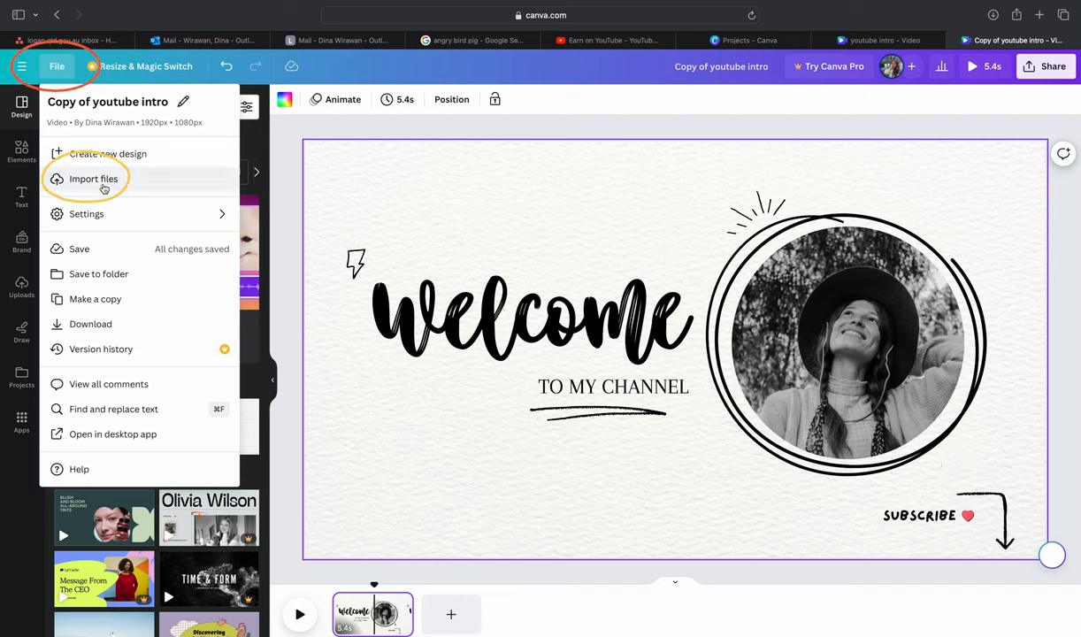
Import a portrait photo from the computer via File > Import files and upload it.
click(93, 179)
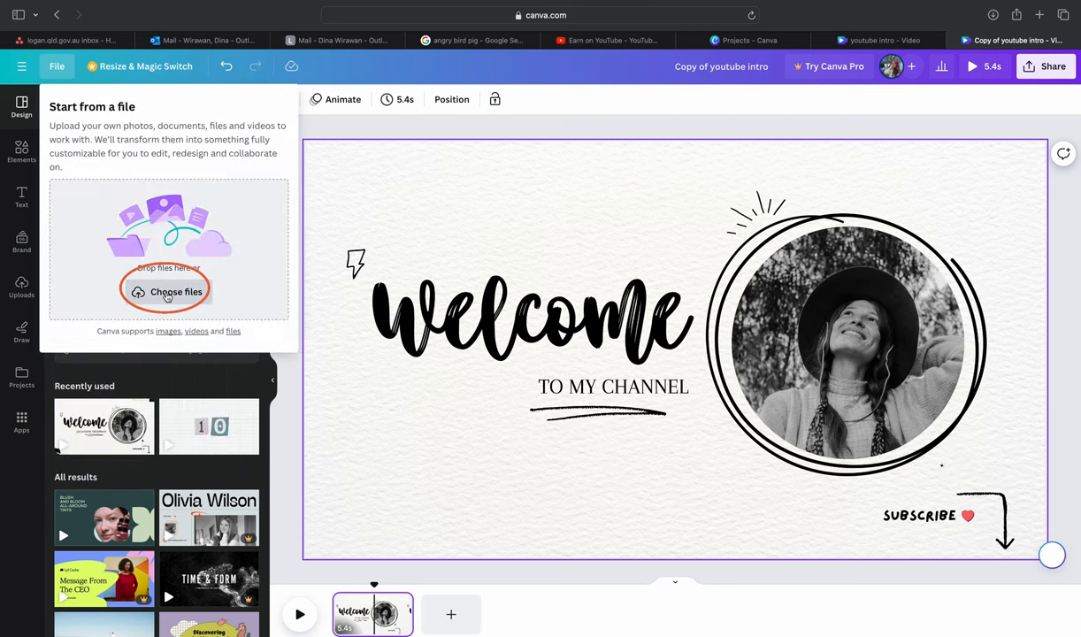
click(175, 292)
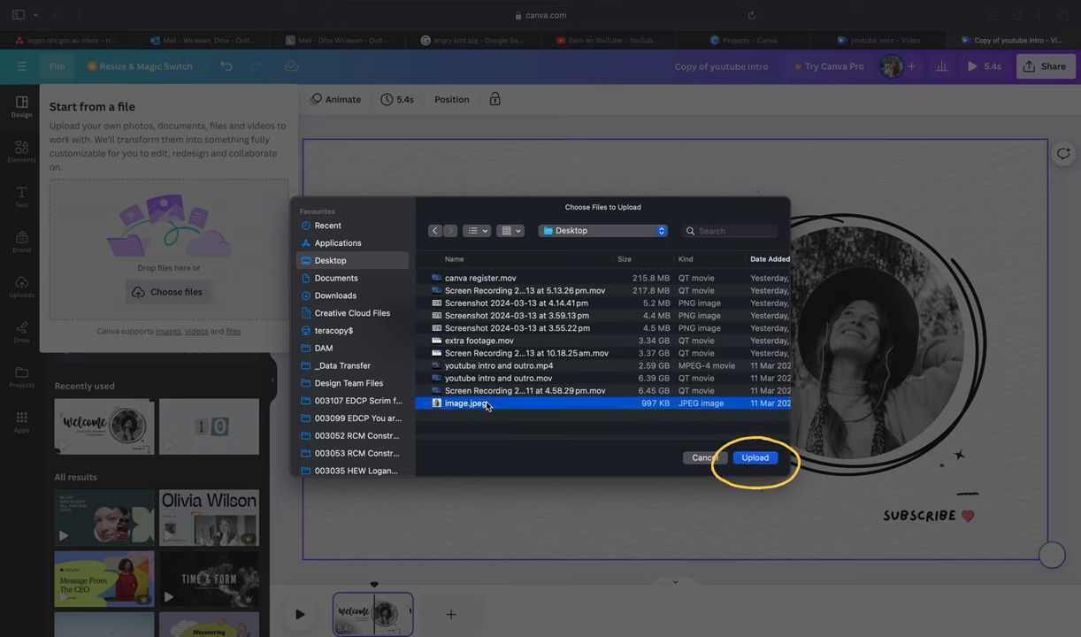
click(753, 457)
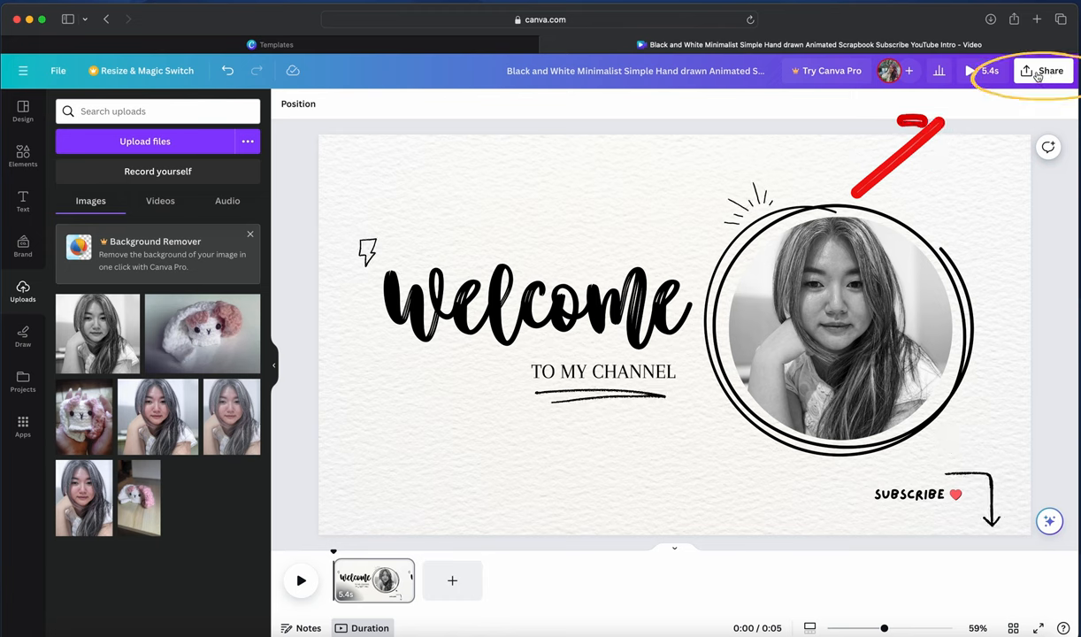
Bring up Share > Download, with MP4 Video at 1080p as the file type.
click(1043, 71)
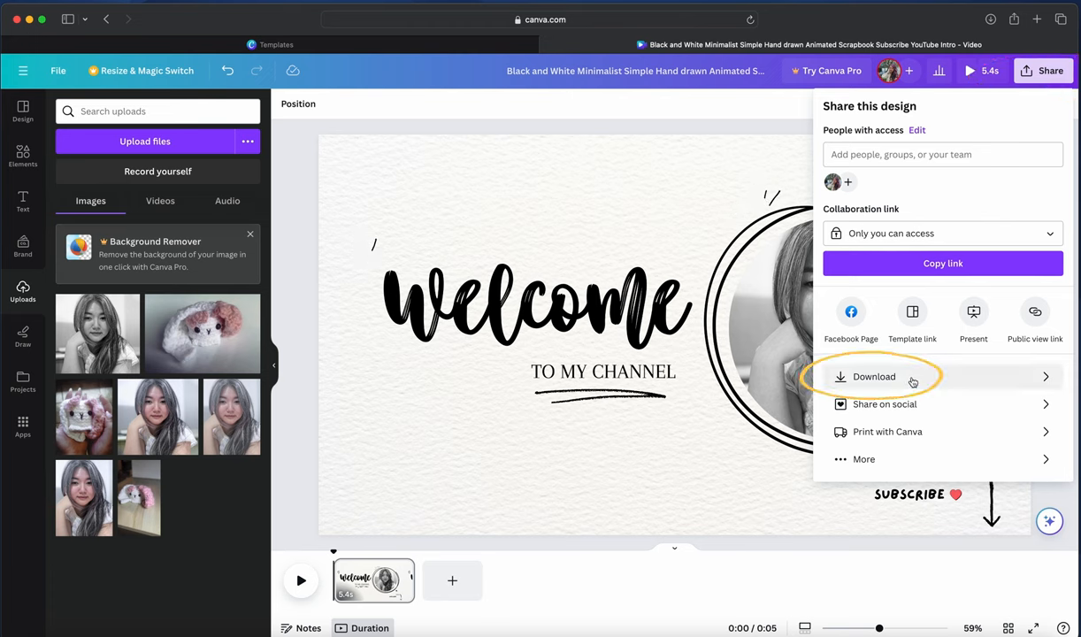
click(874, 377)
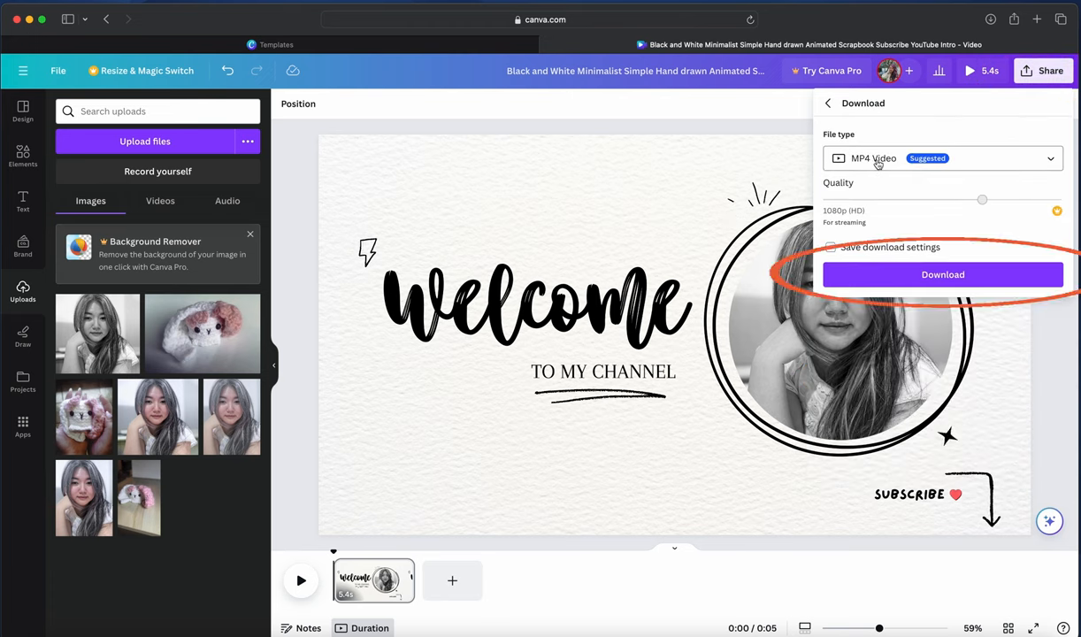